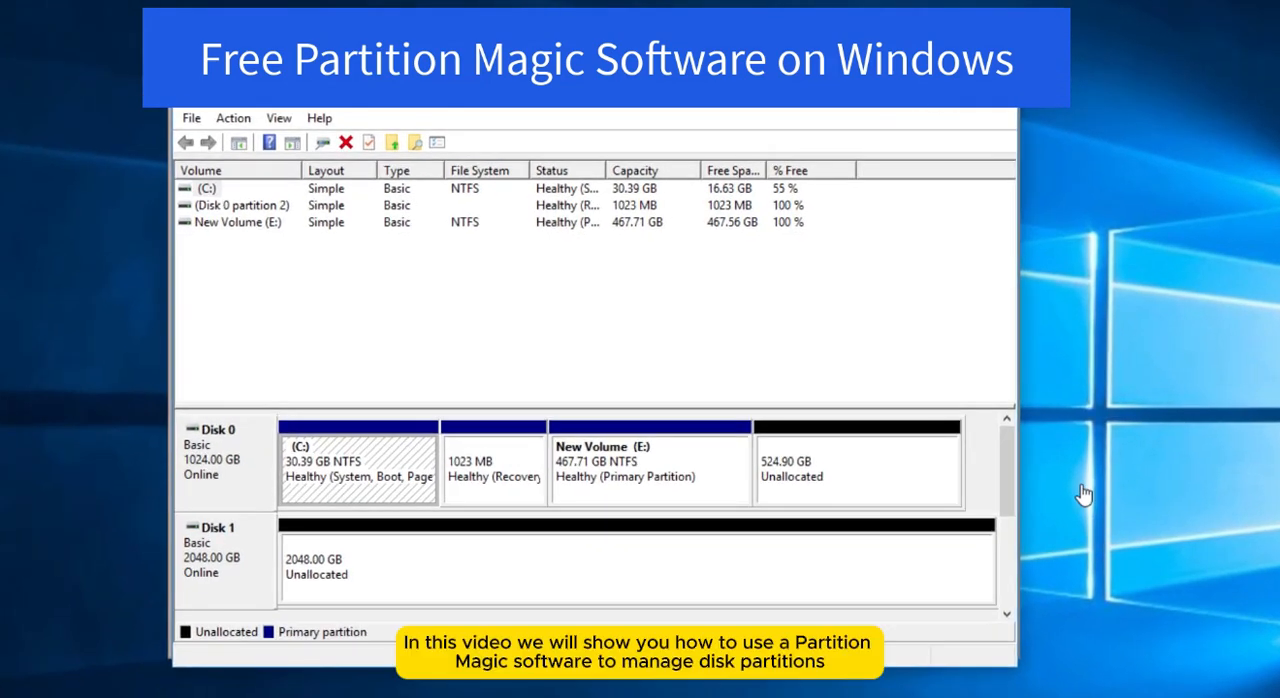
mouse_move(465, 500)
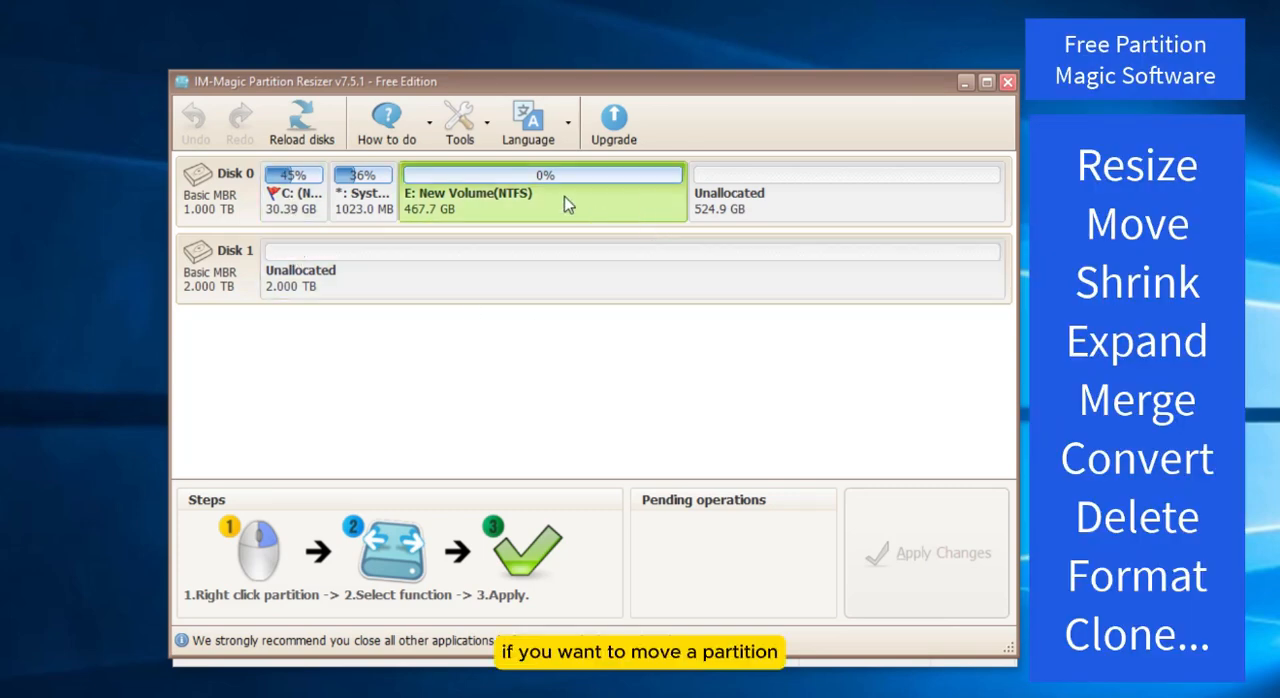
Bring up the context menu of the E: New Volume partition
right_click(543, 193)
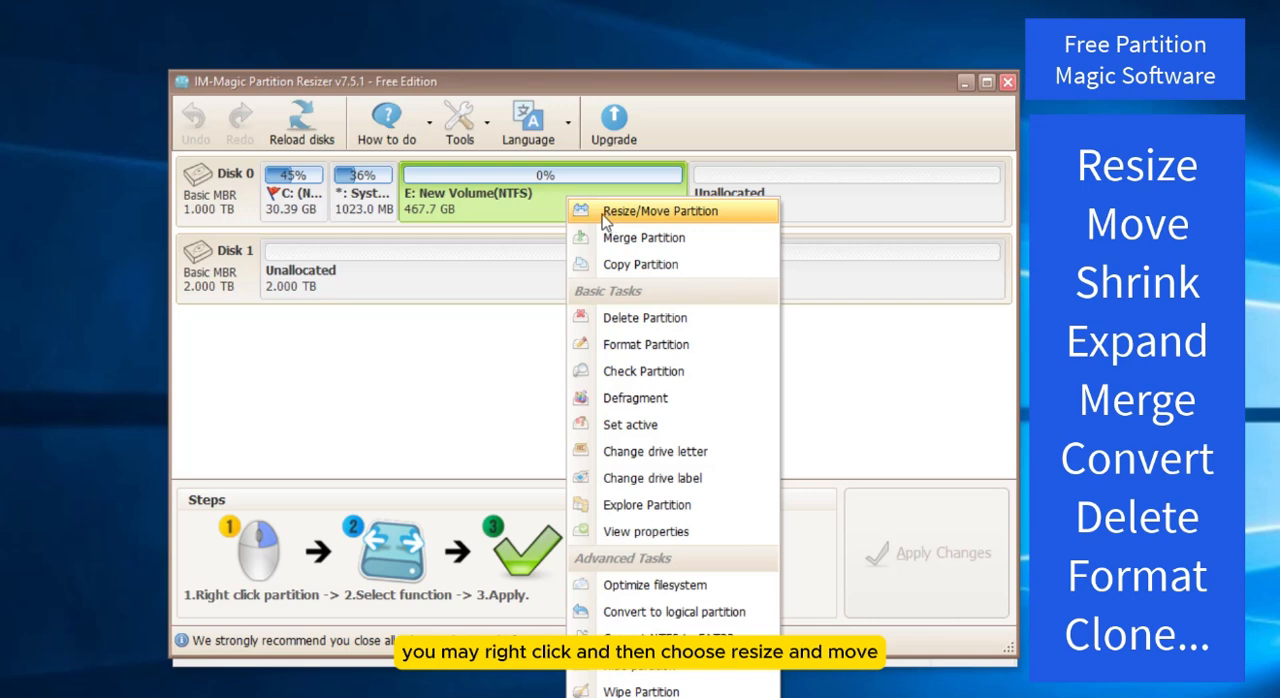
mouse_move(640, 264)
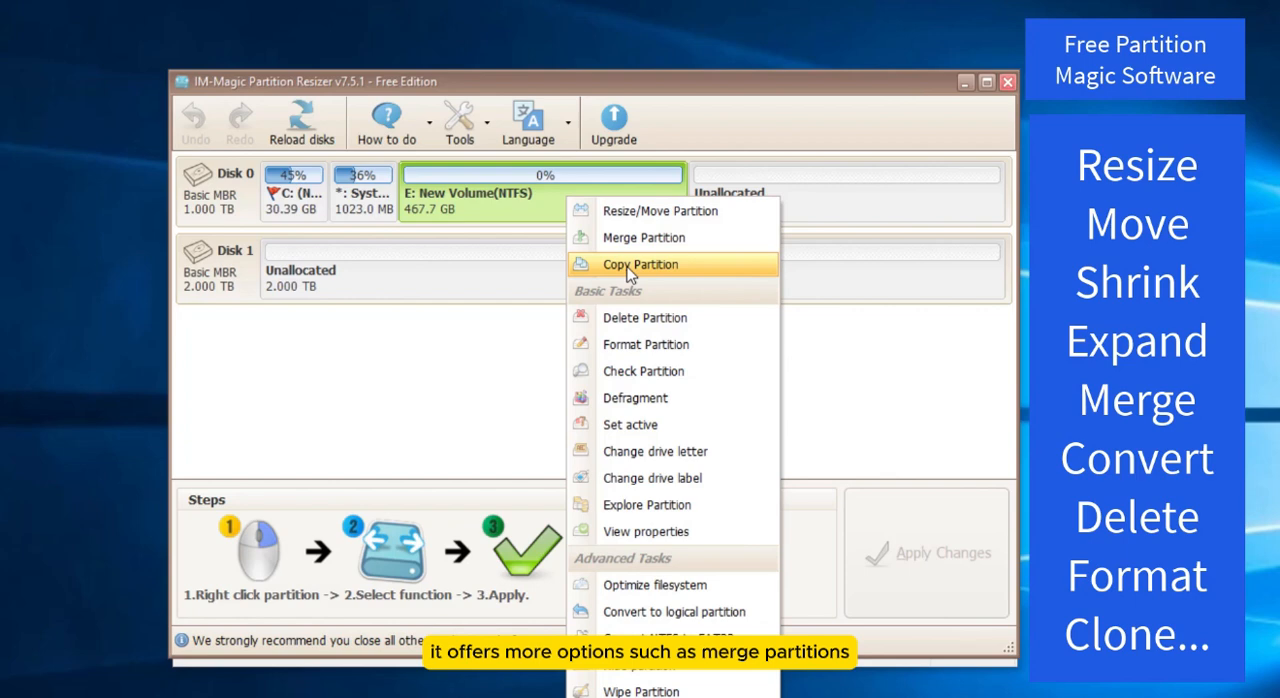
mouse_move(625, 317)
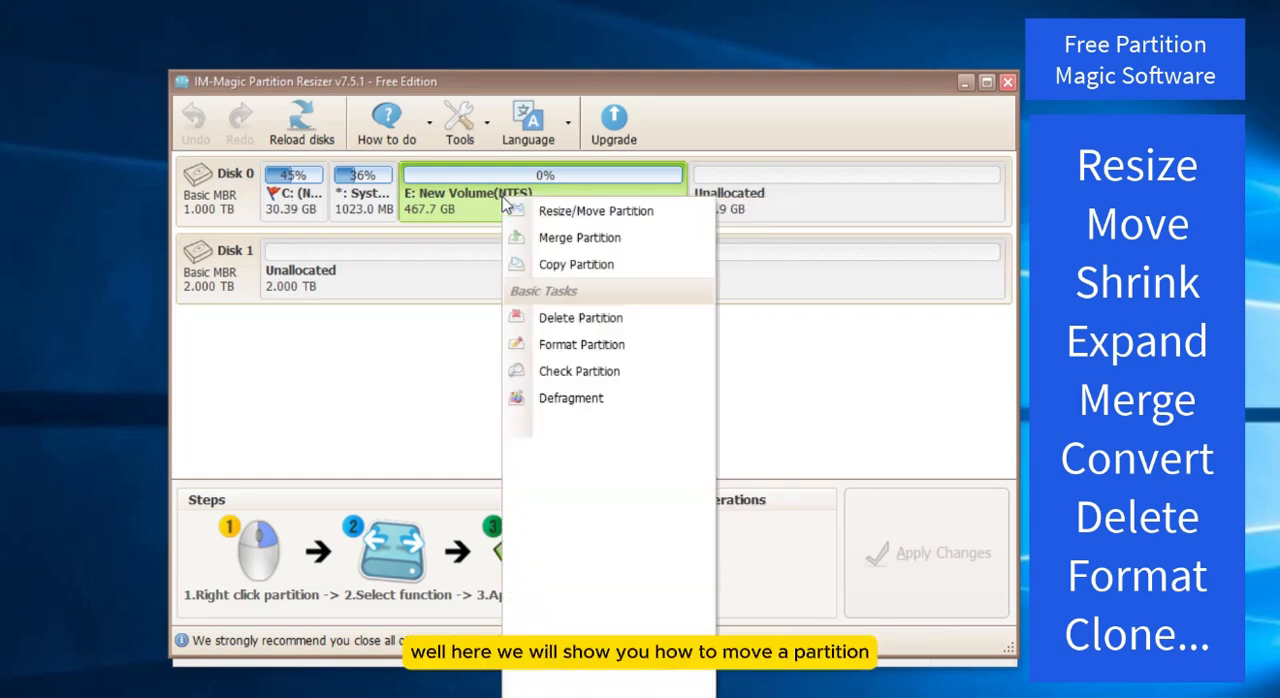
mouse_move(595, 211)
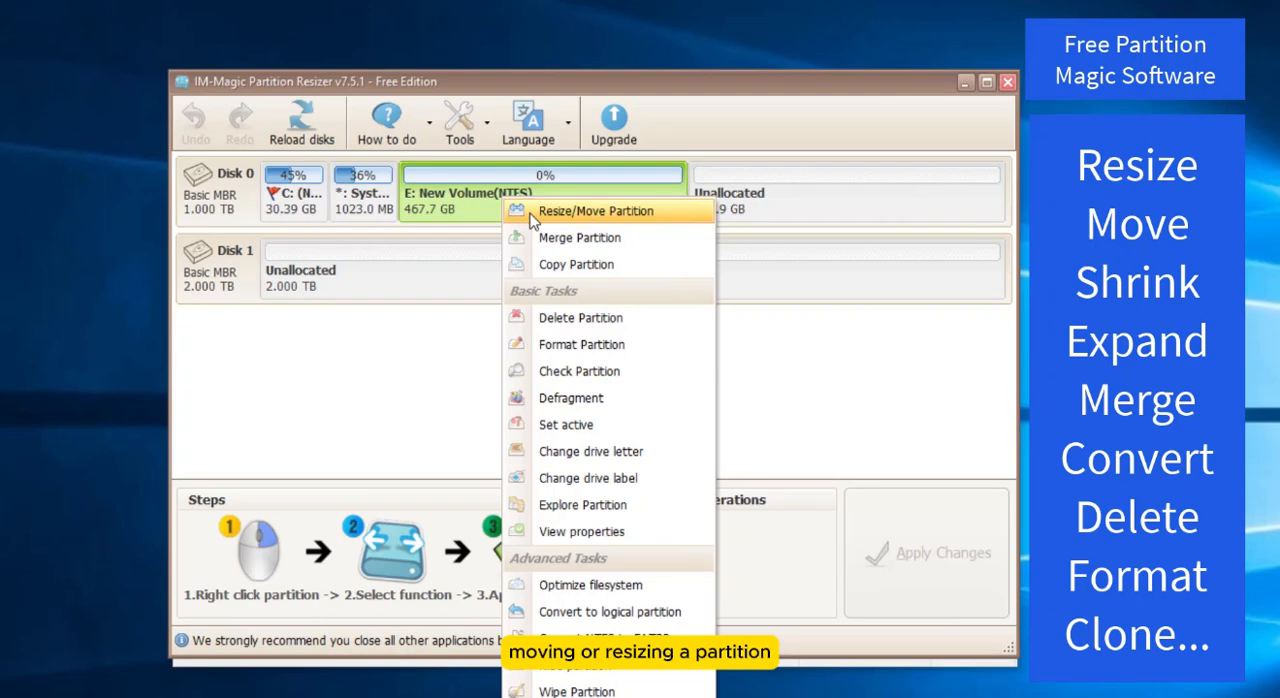
Move the E: New Volume right, leaving about 45 GB of unallocated space after C:
click(596, 210)
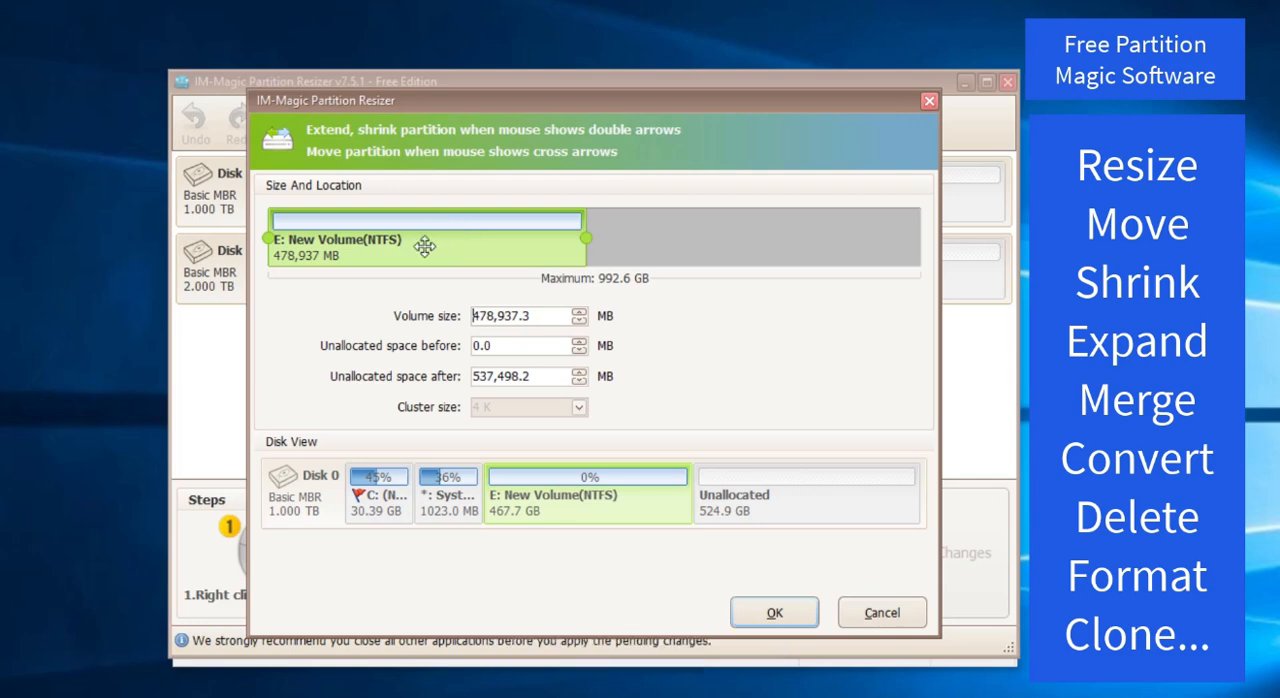
drag(270, 238, 300, 238)
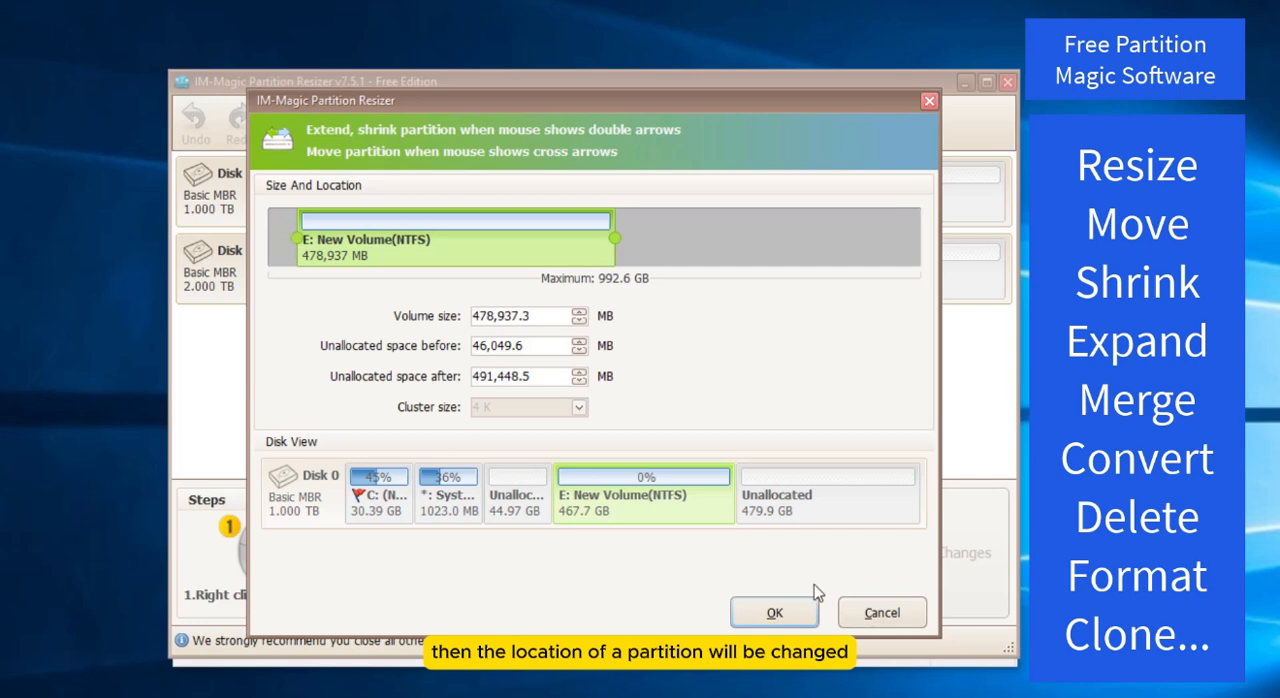
click(773, 612)
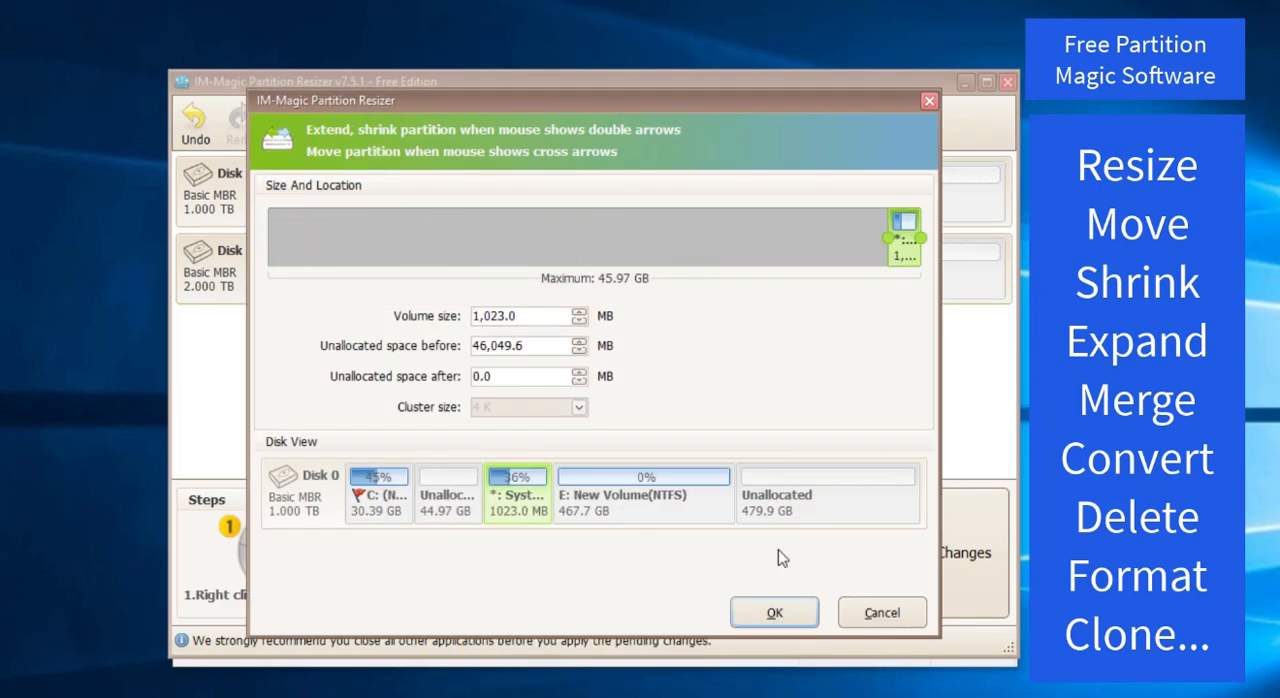
Confirm the system partition move and stretch C: across all following free space to about 75 GB
click(774, 612)
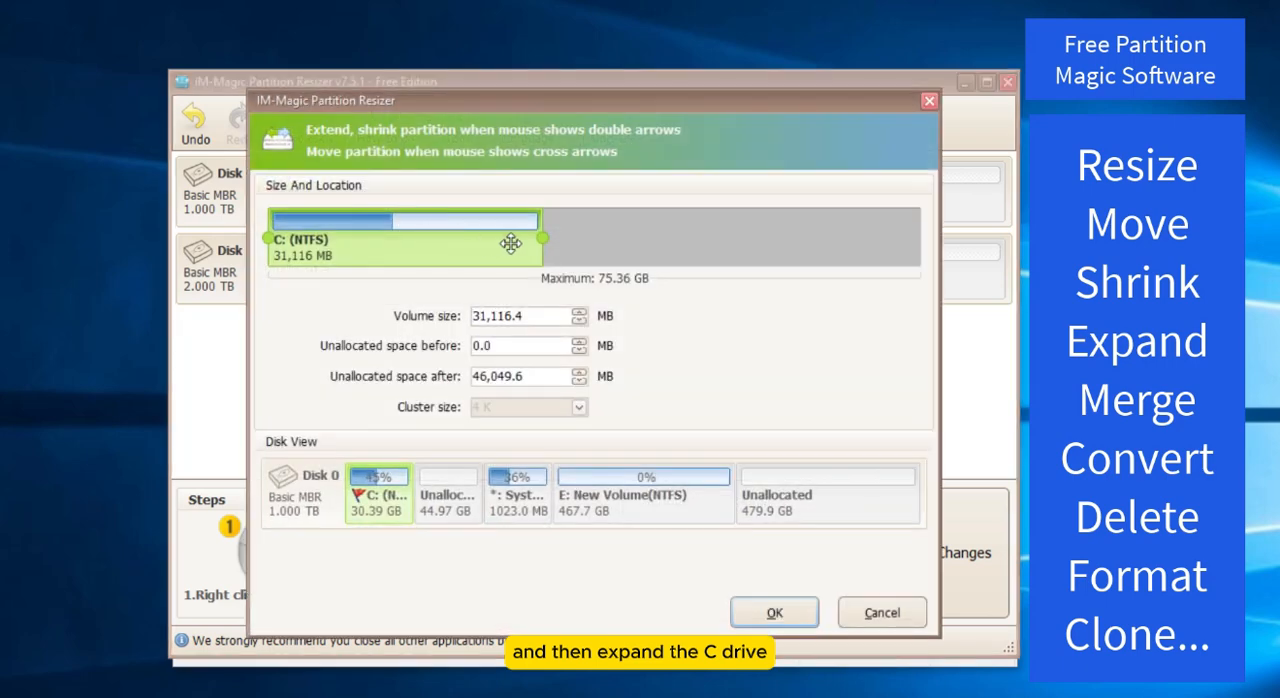
mouse_move(290, 255)
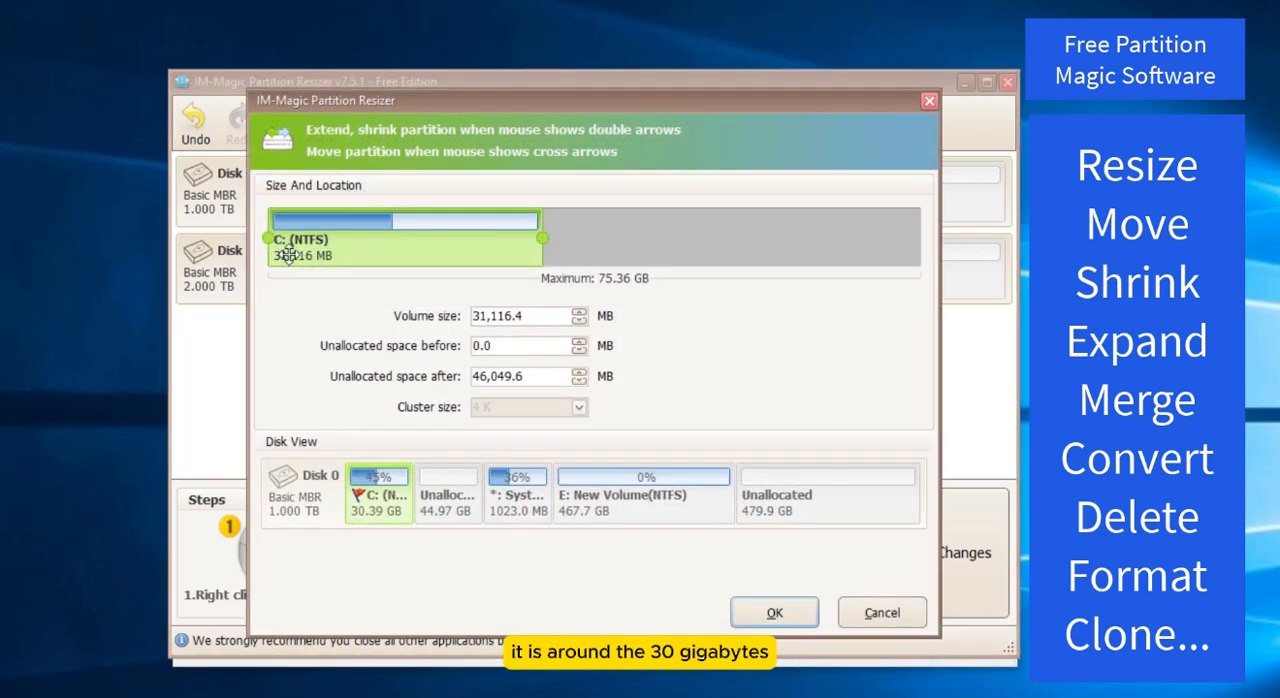
drag(540, 238, 770, 238)
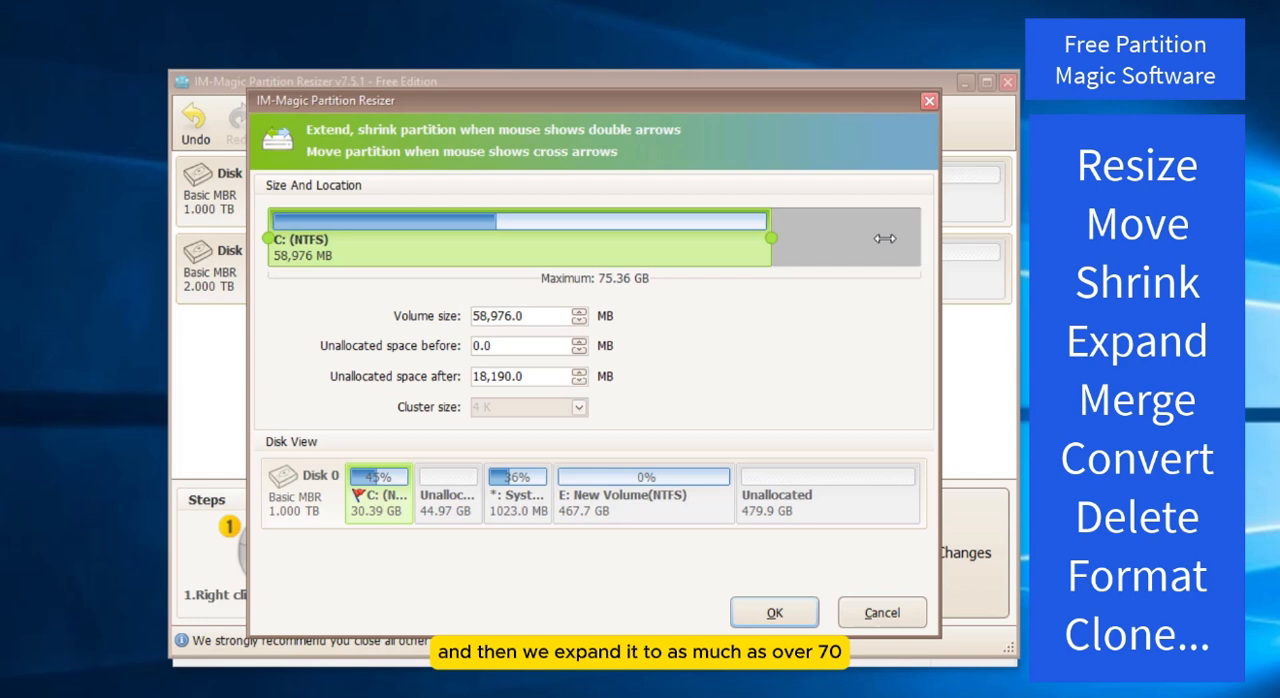
drag(770, 237, 920, 237)
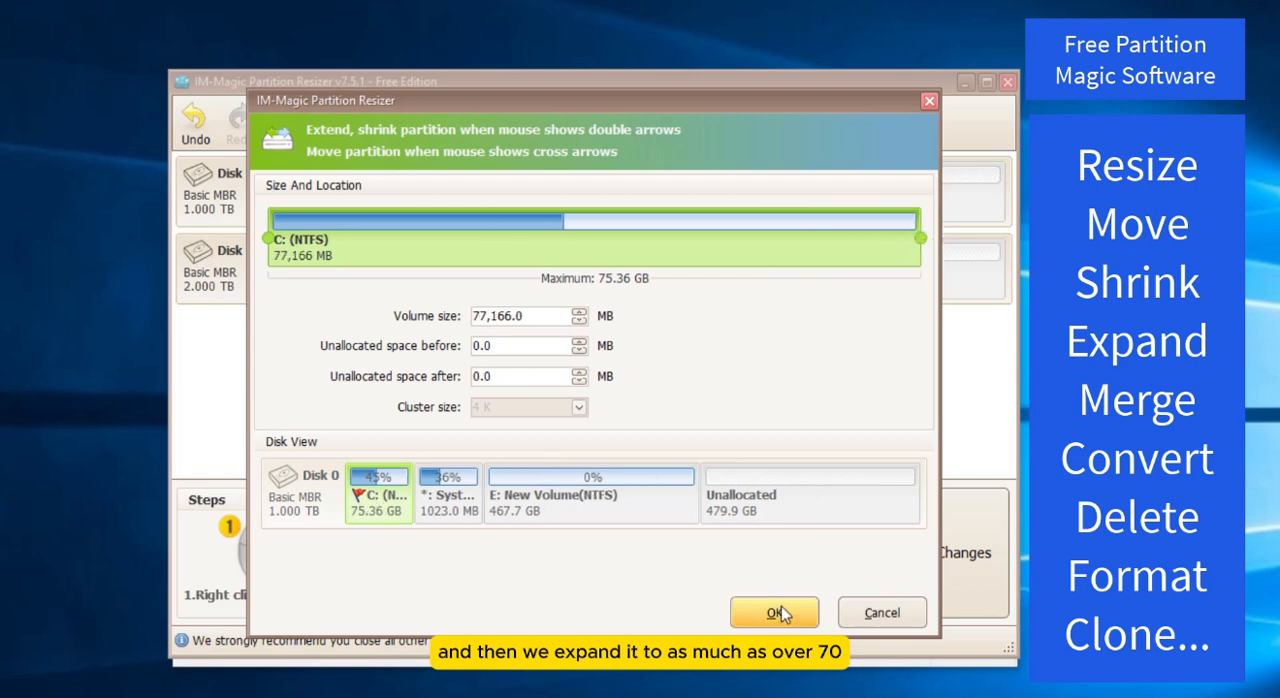
Confirm the new C: size and apply the three queued operations, leaving C: at 75.36 GB
click(774, 612)
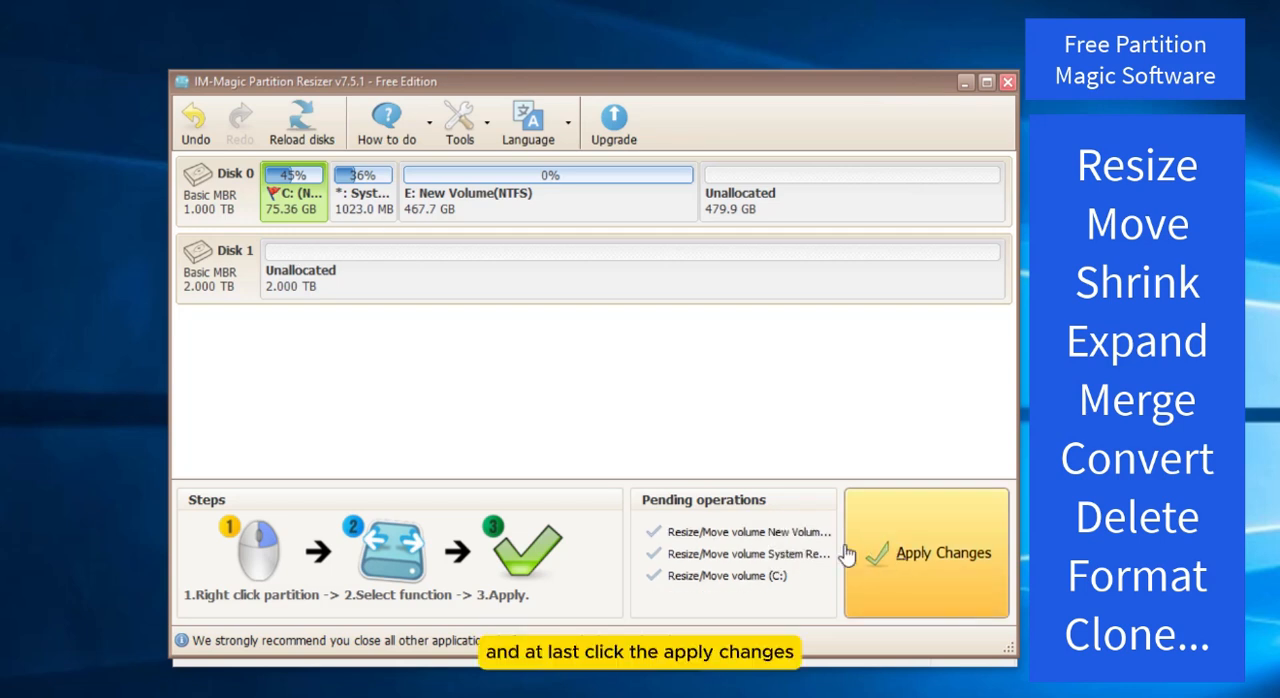
mouse_move(921, 560)
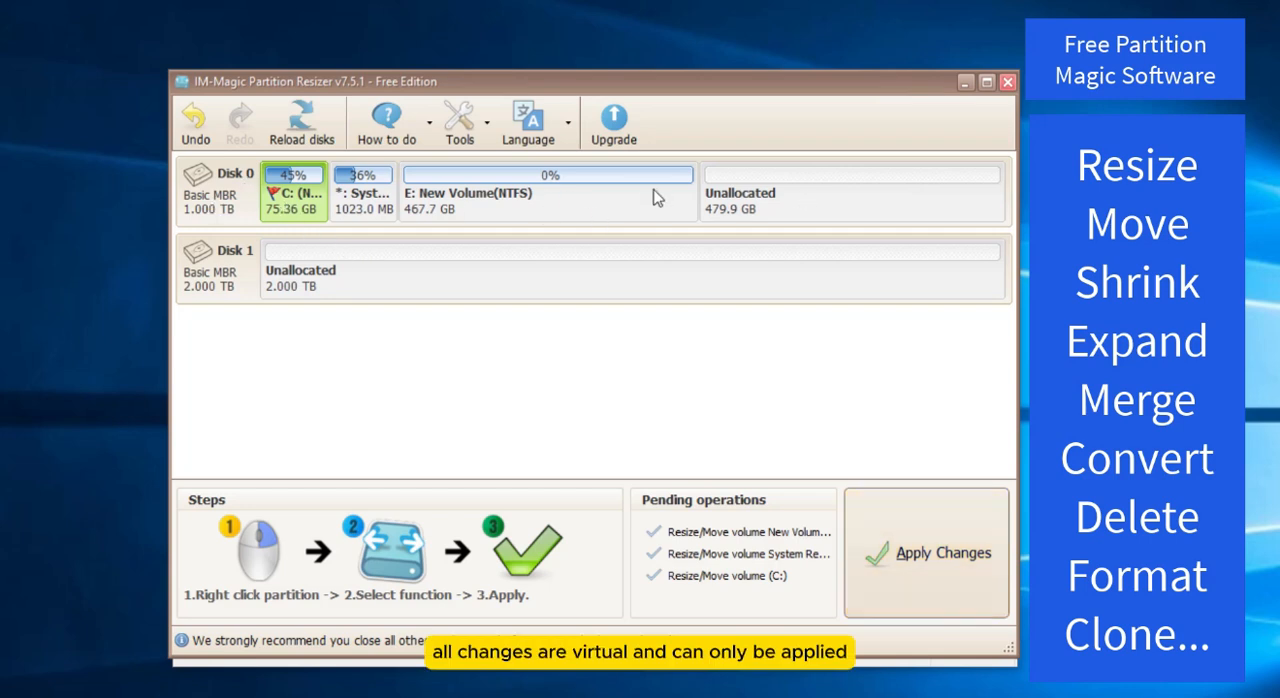
mouse_move(890, 540)
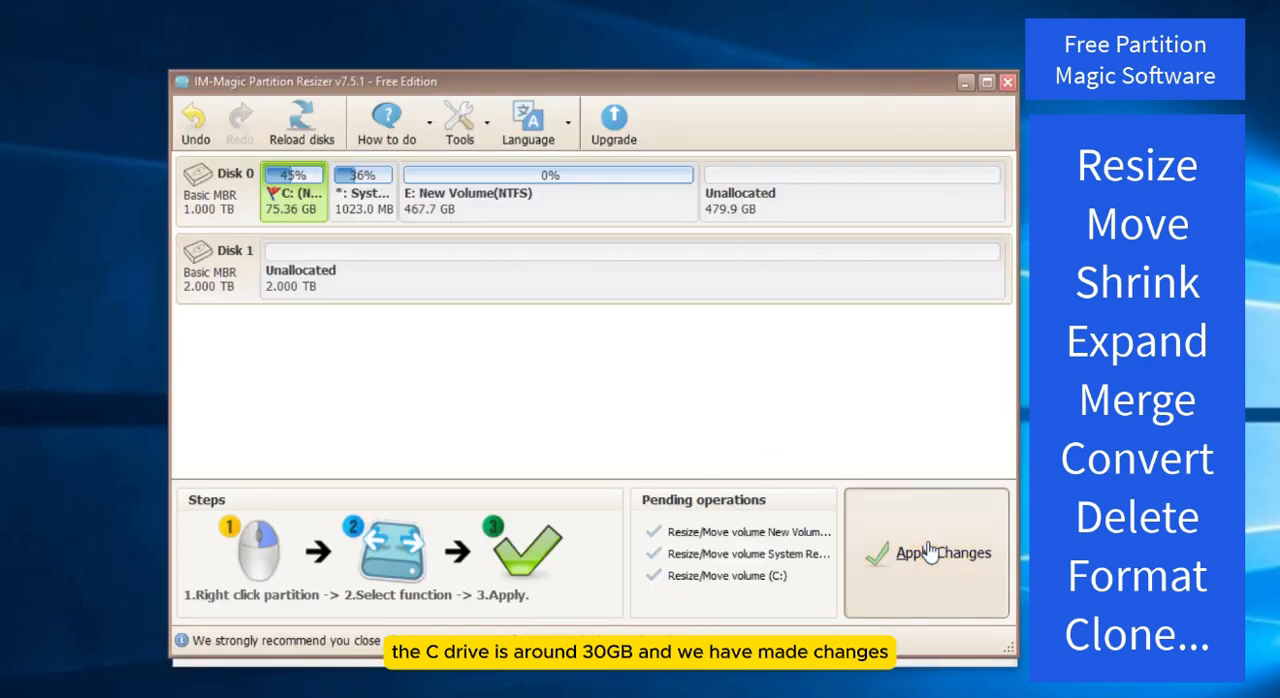
click(926, 552)
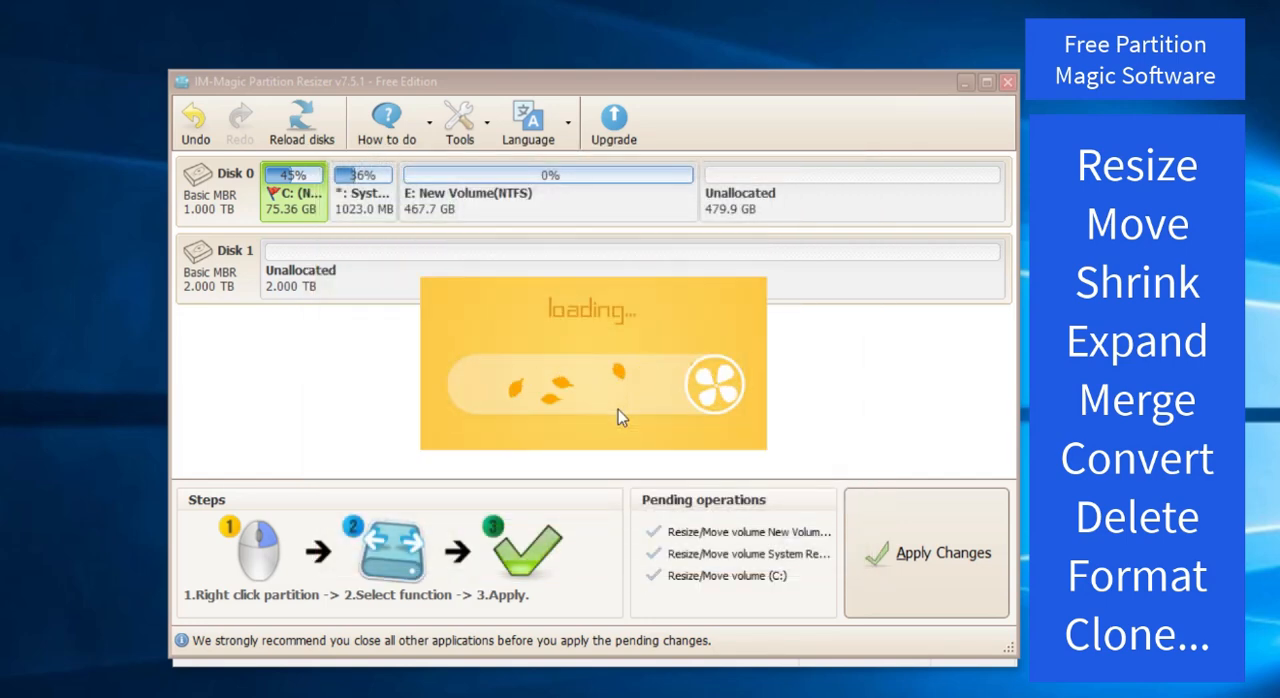
click(925, 553)
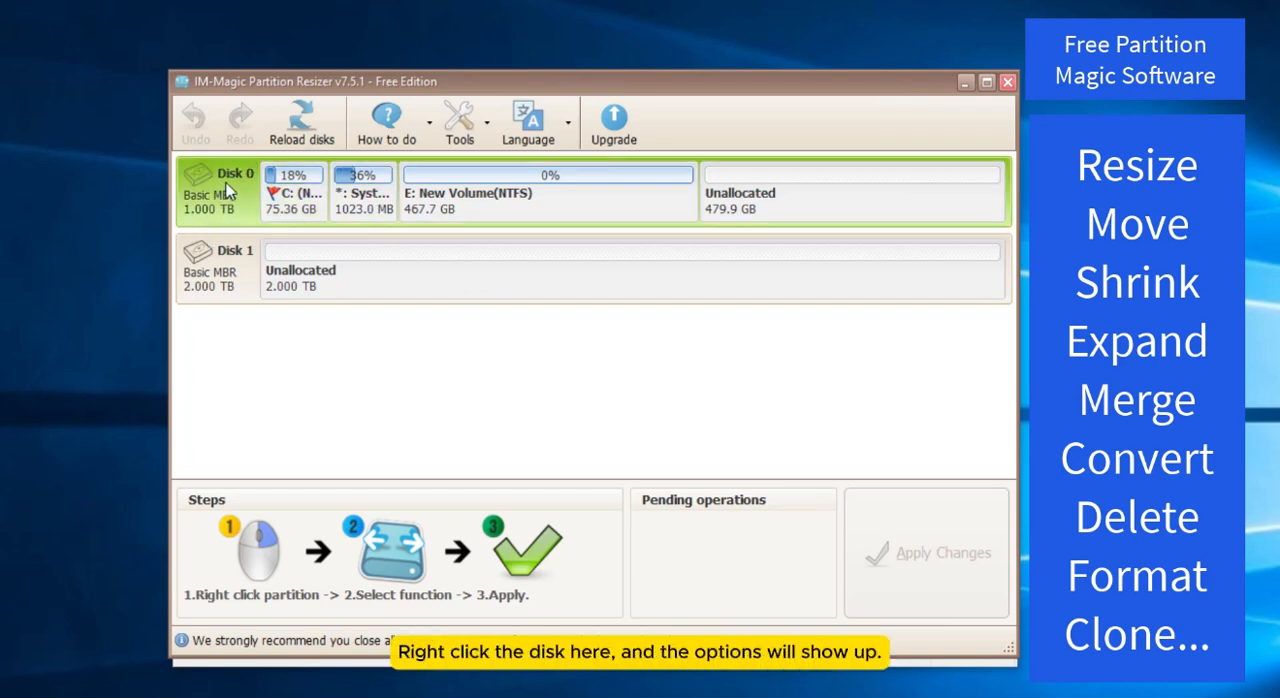
right_click(215, 190)
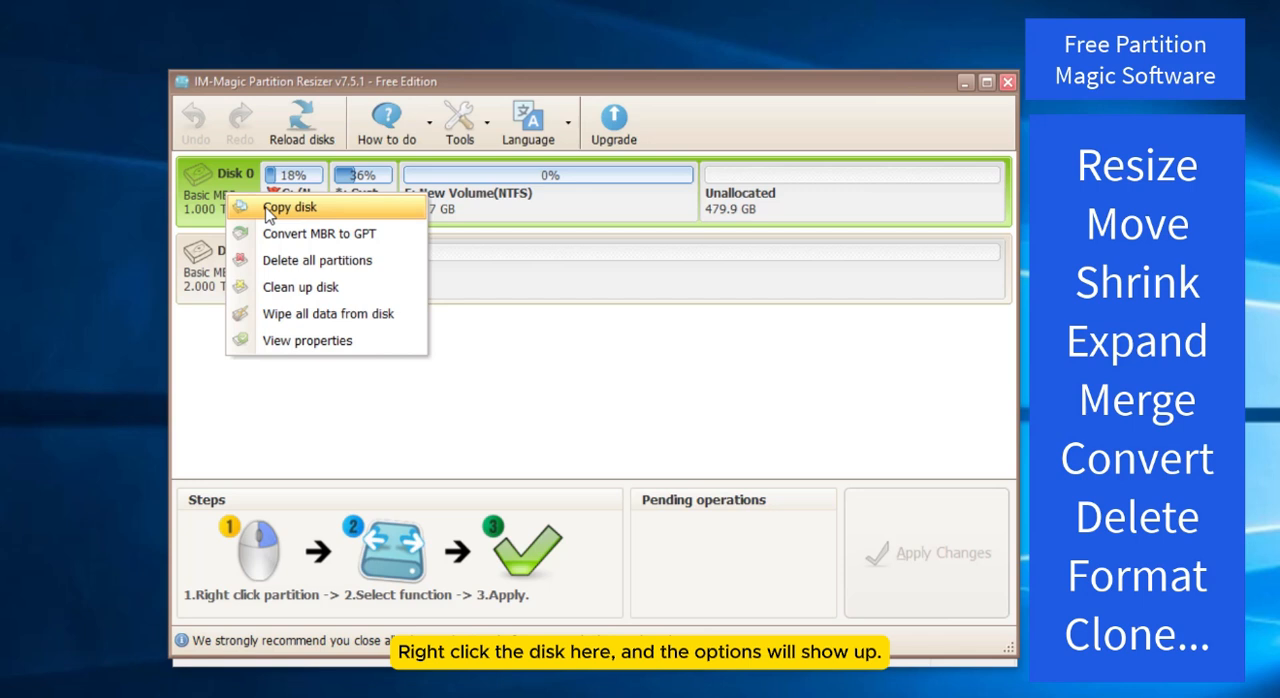
mouse_move(271, 358)
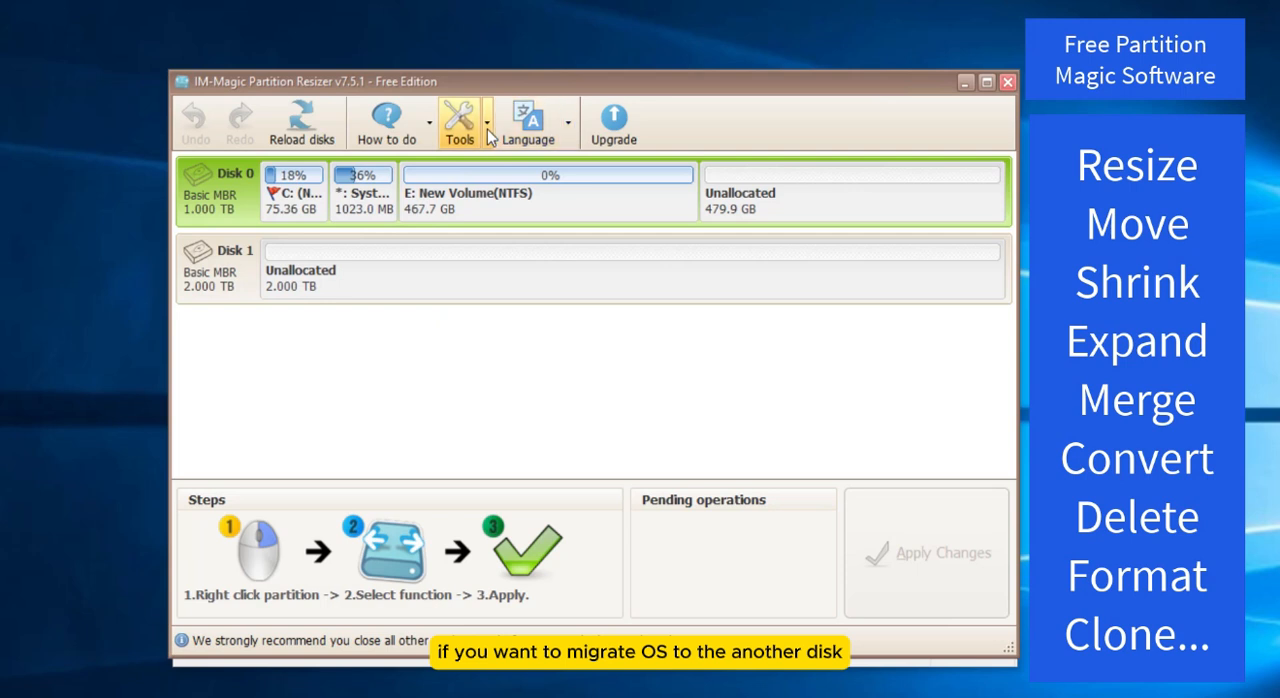
Queue an OS migration from Disk 0 to Disk 1 with the Migrate OS Wizard
click(459, 122)
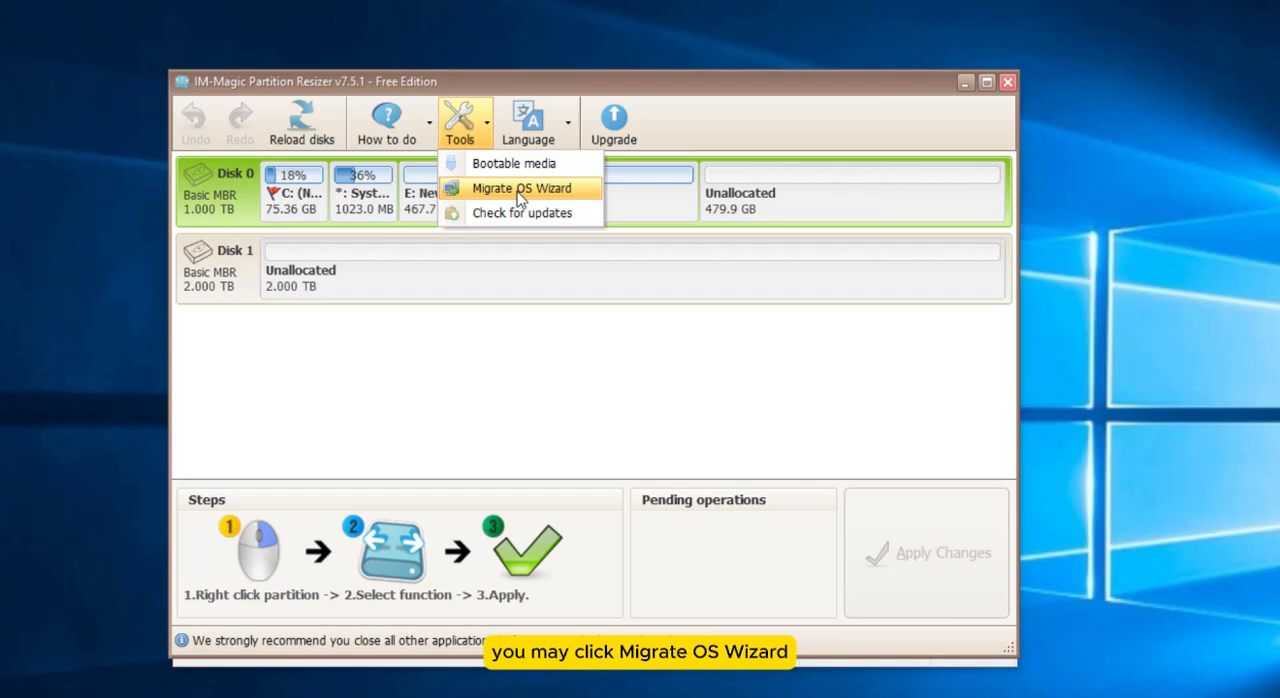
click(521, 188)
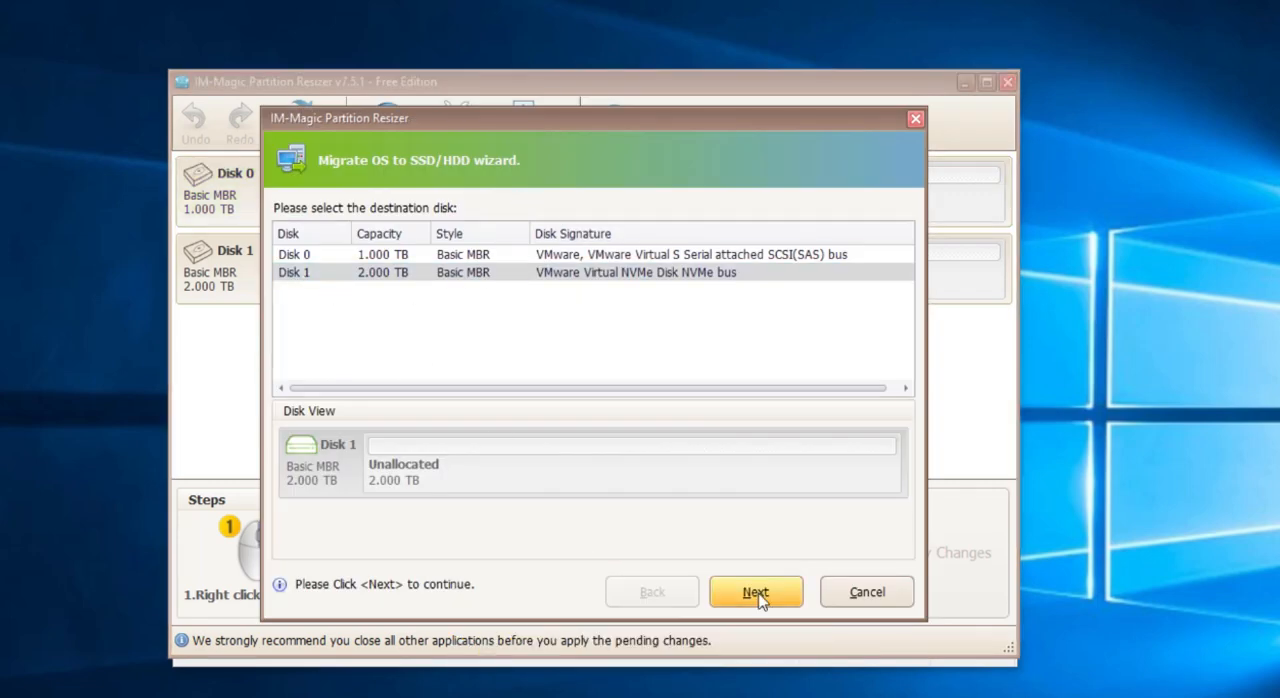
click(756, 591)
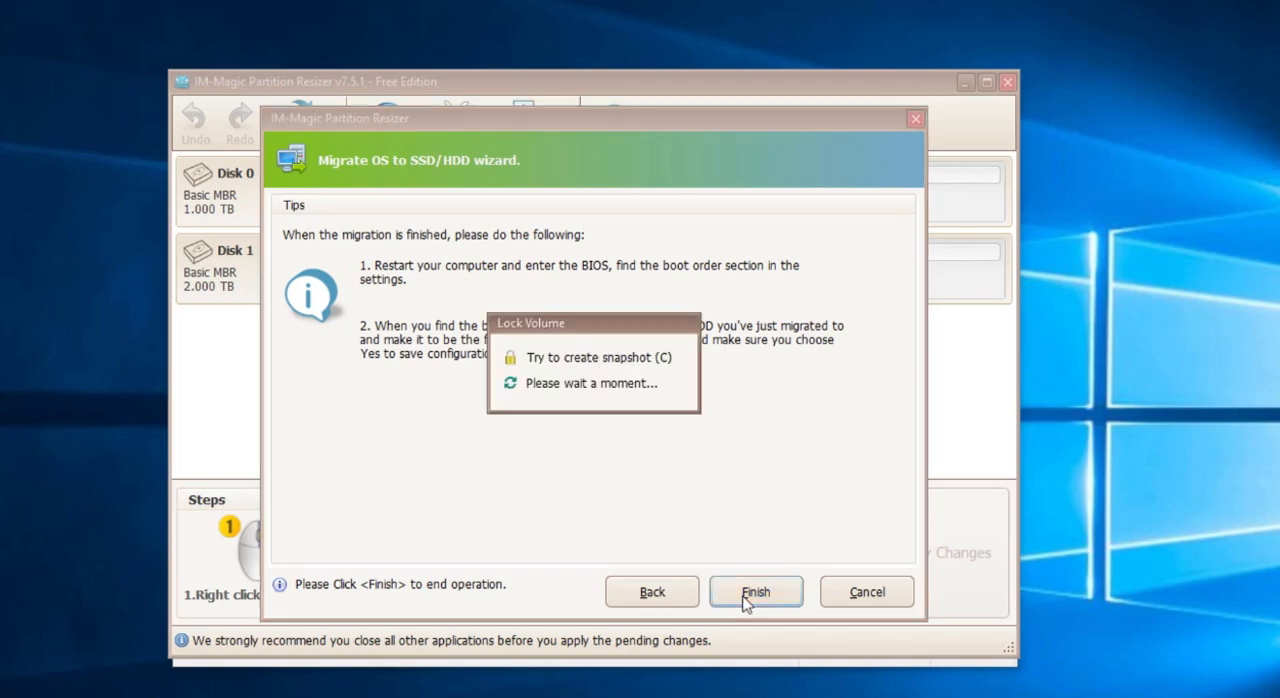
click(756, 591)
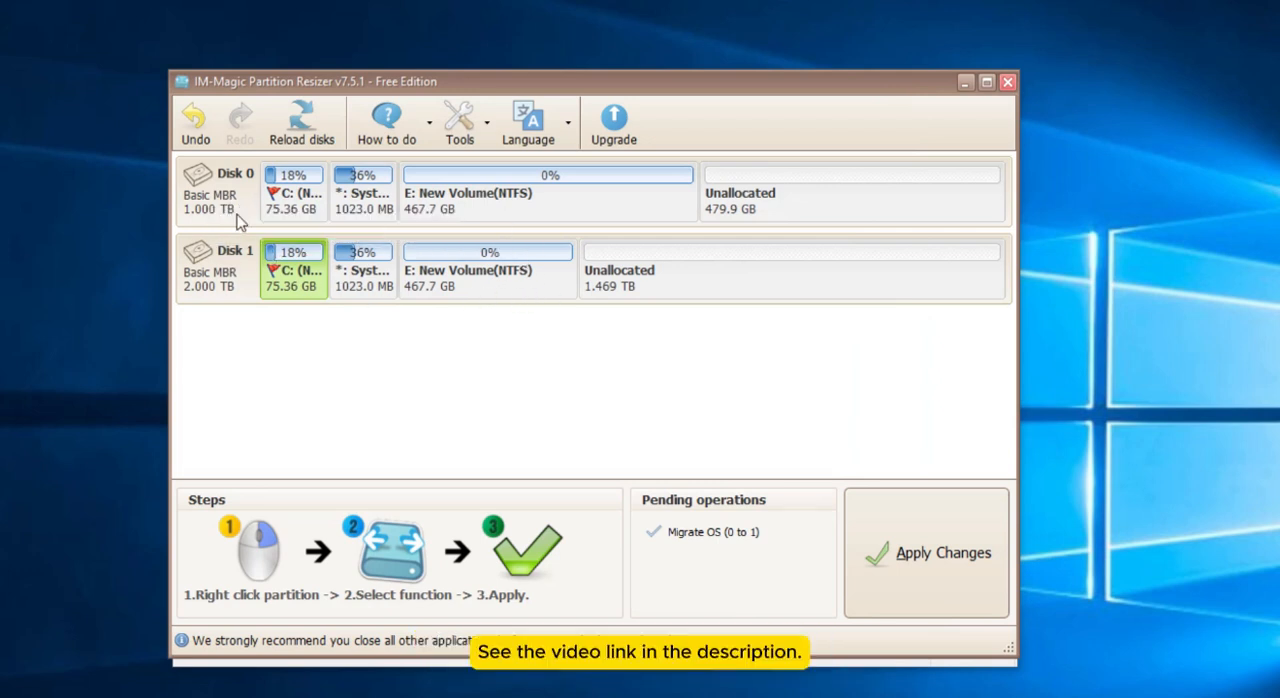
mouse_move(858, 548)
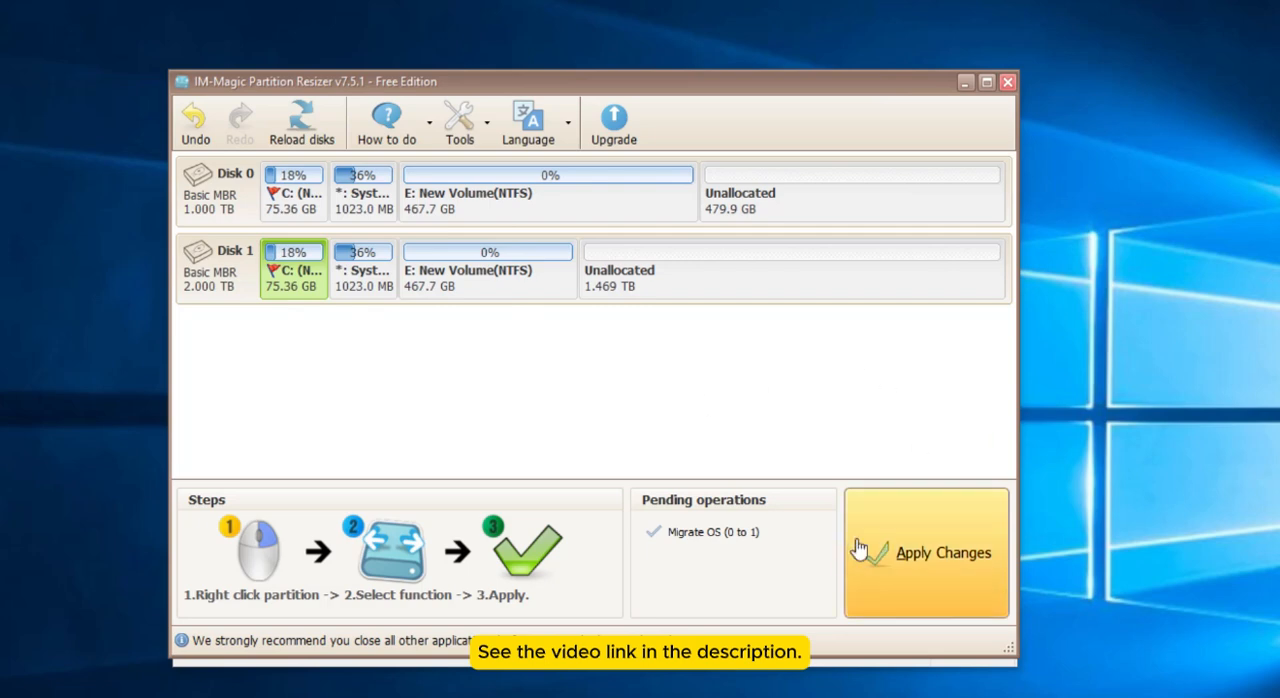